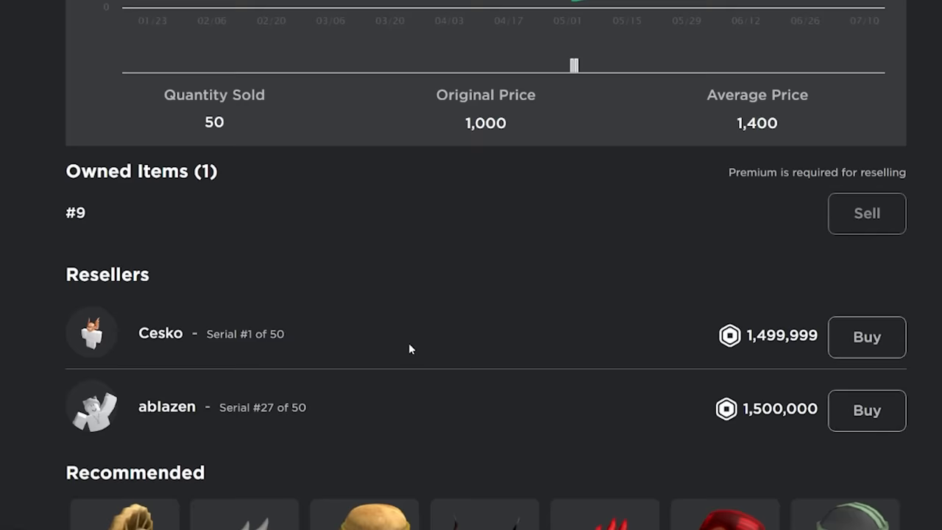
scroll(down, 3)
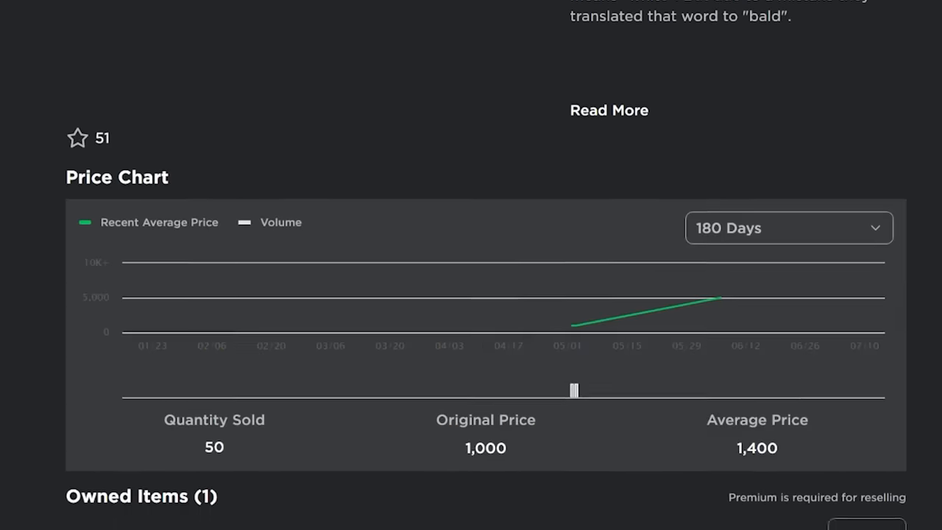
scroll(down, 3)
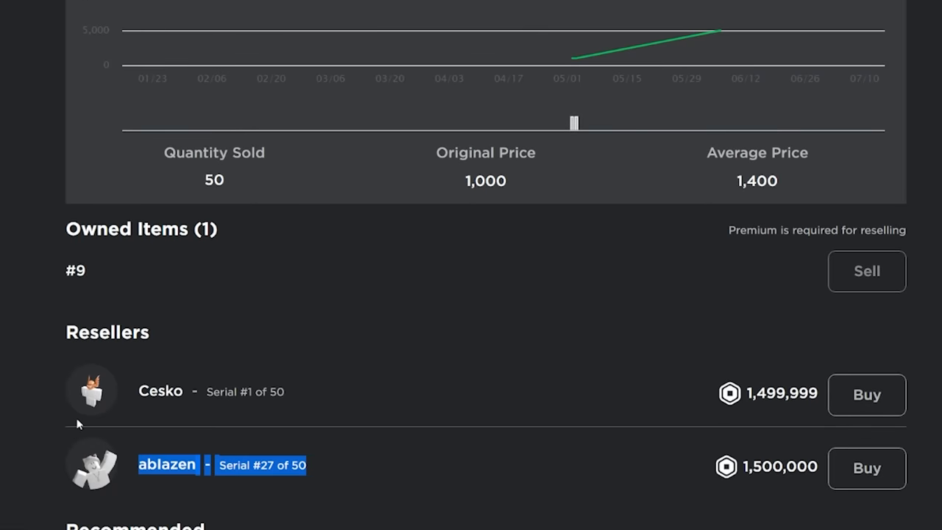